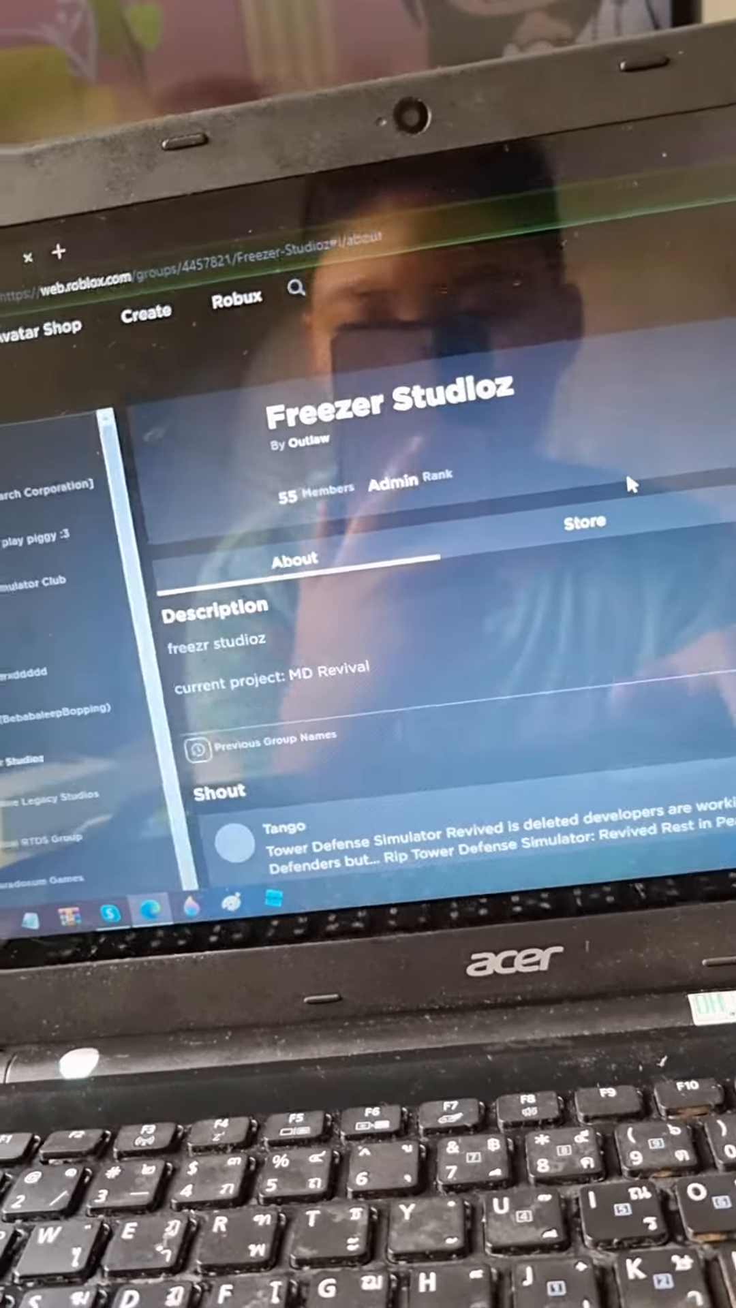
{"action": "scroll", "scroll_direction": "down", "scroll_amount": 3}
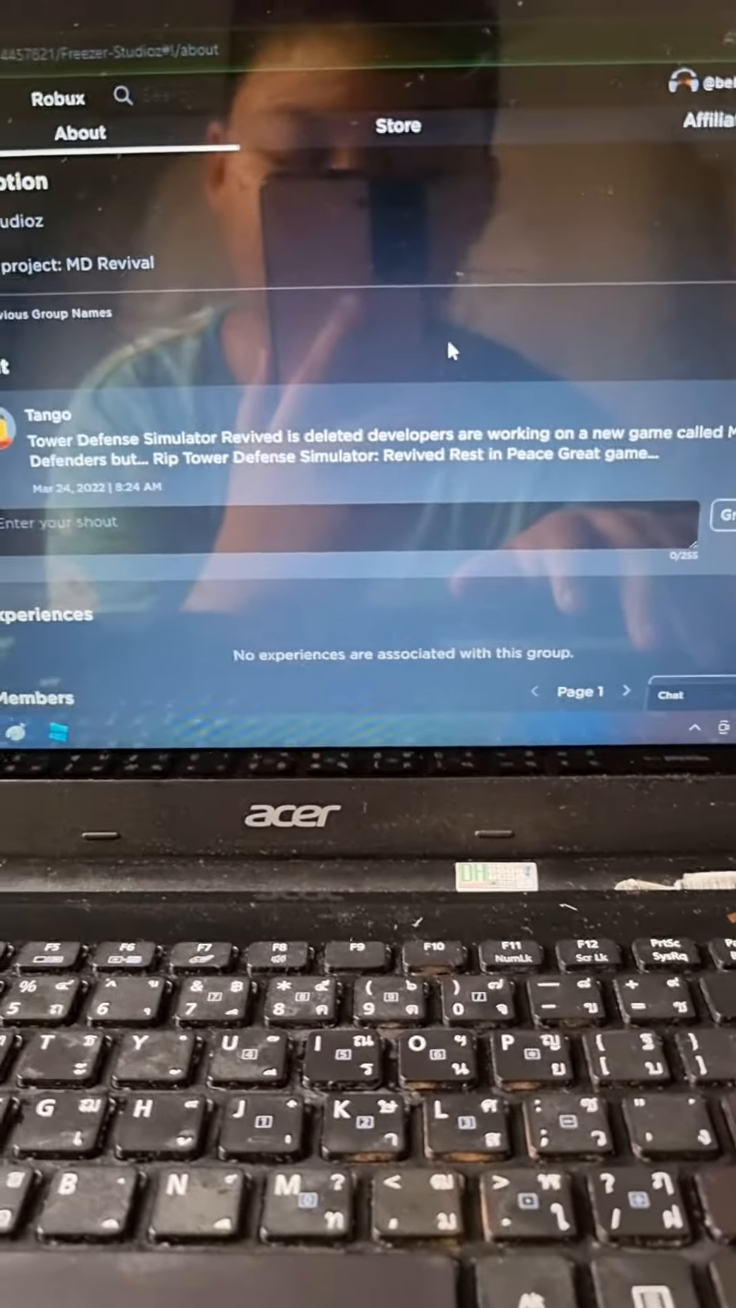